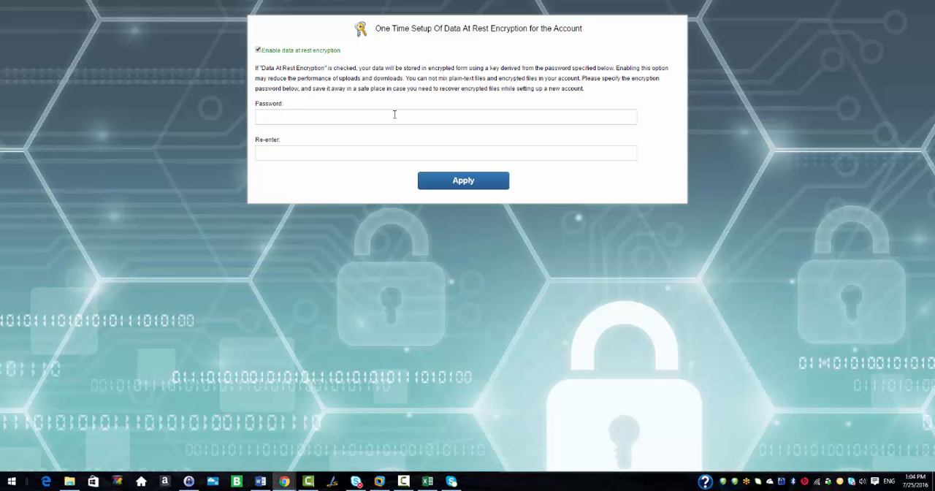
# Enter and confirm the data-at-rest encryption password and apply it to reach the web interface tour
pyautogui.click(464, 182)
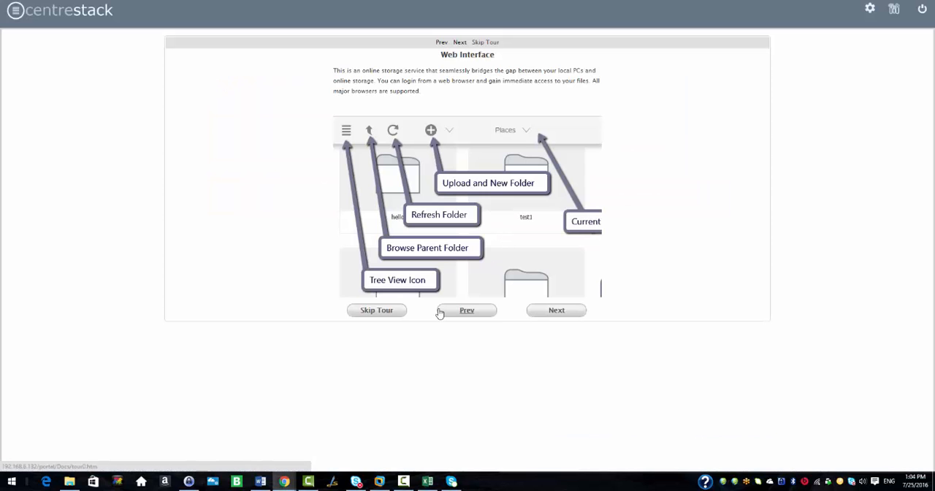